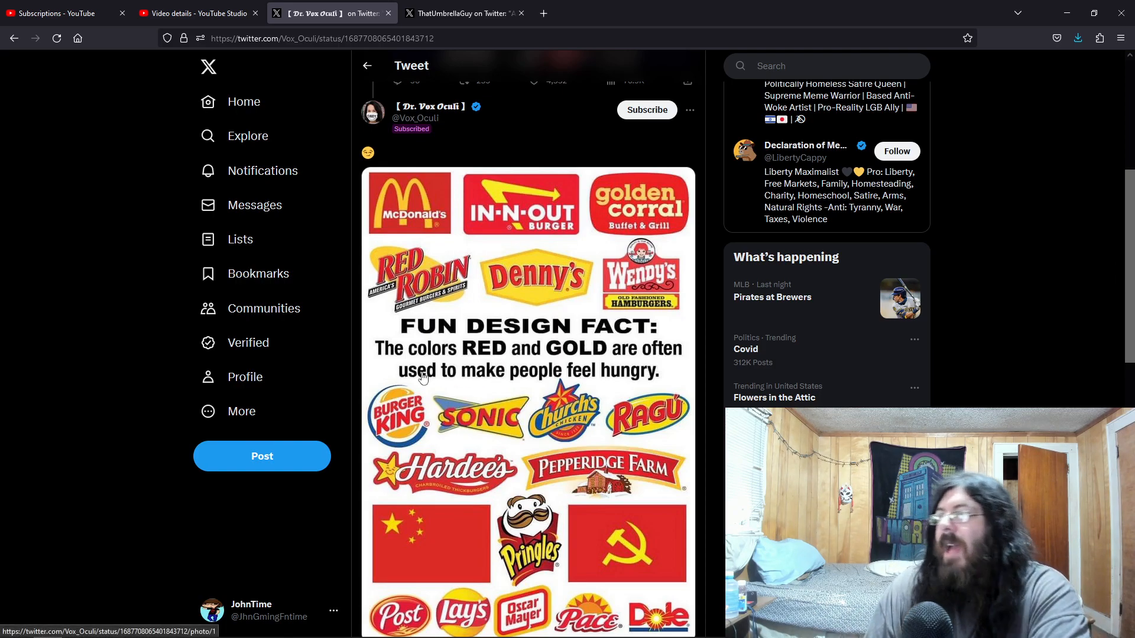
mouse_move(425, 366)
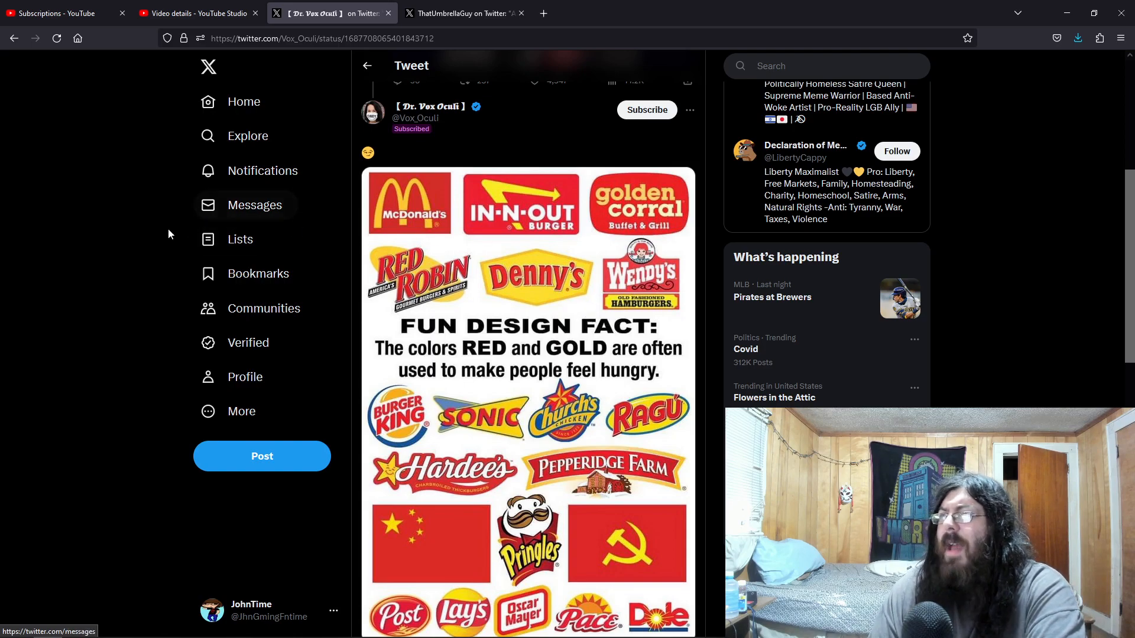
Step: Switch to the already-open ThatUmbrellaGuy tweet about Lizzo's accusers being female
scroll("down", 3)
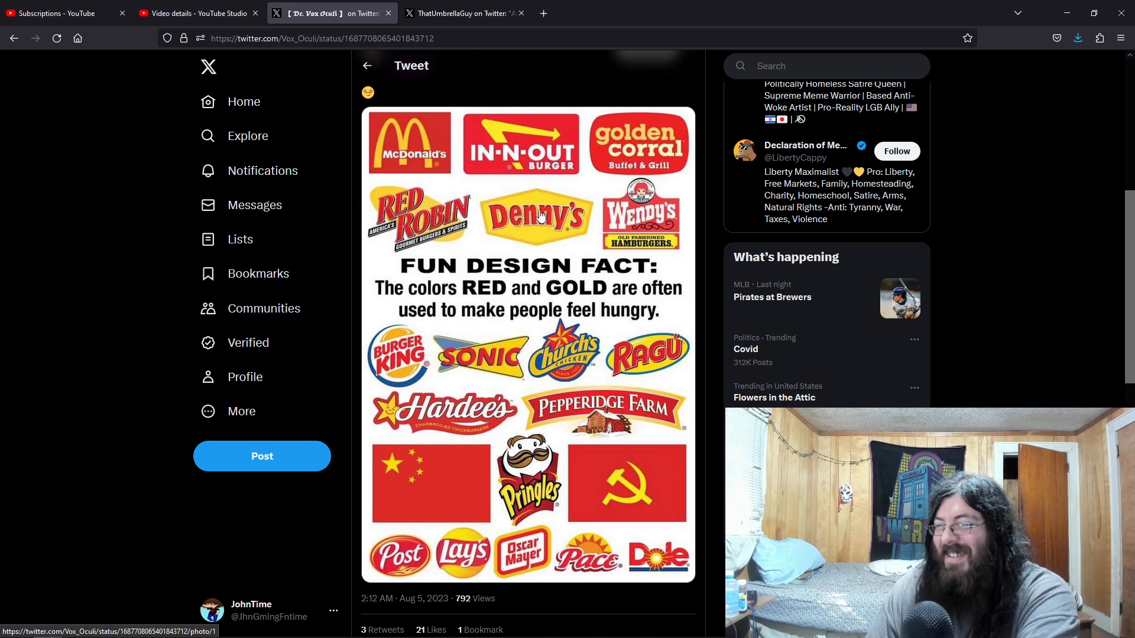
mouse_move(484, 322)
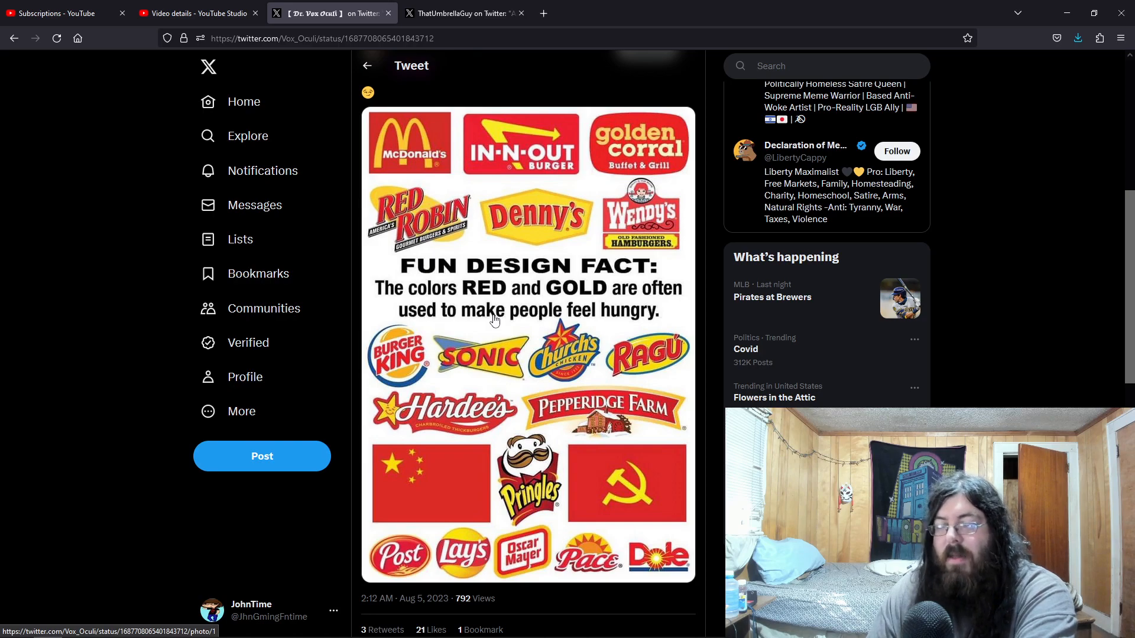
mouse_move(563, 326)
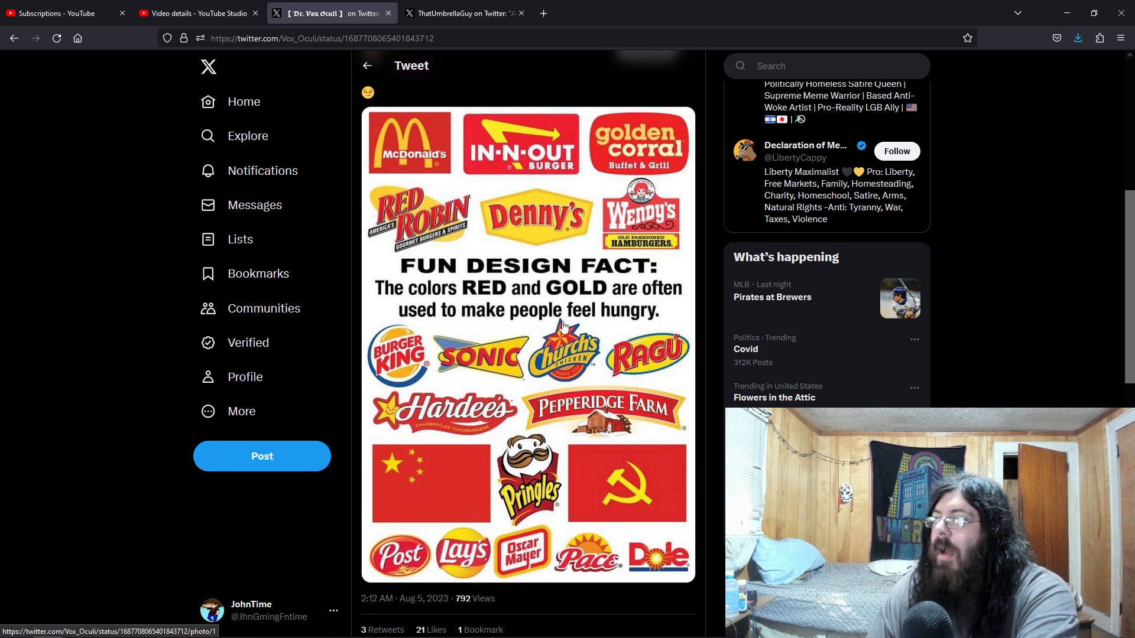
mouse_move(528, 430)
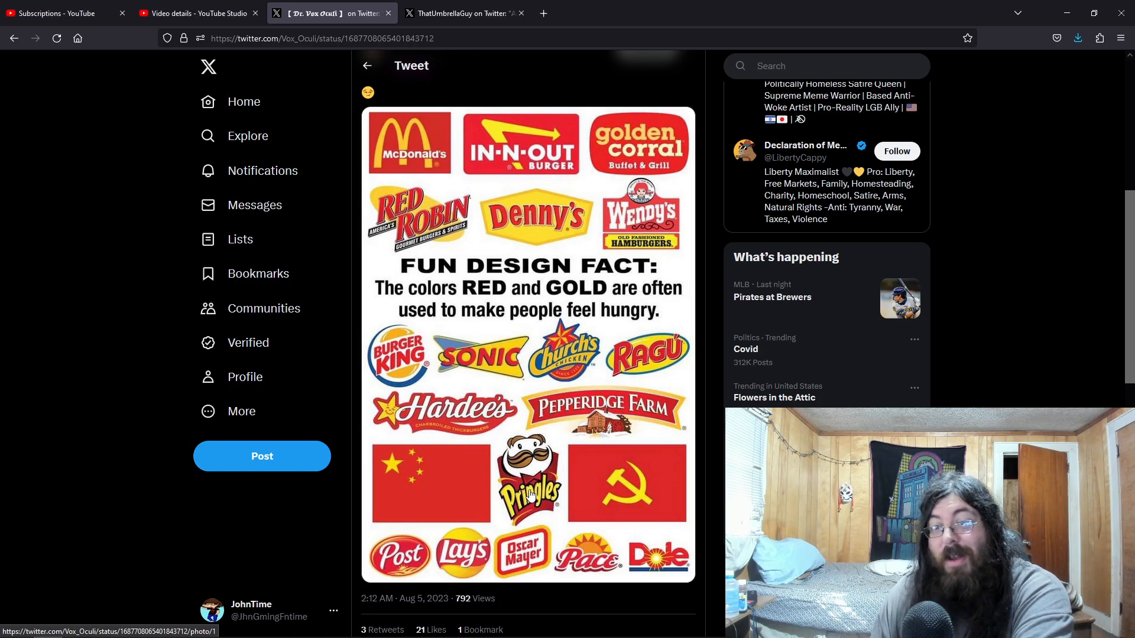
left_click(464, 13)
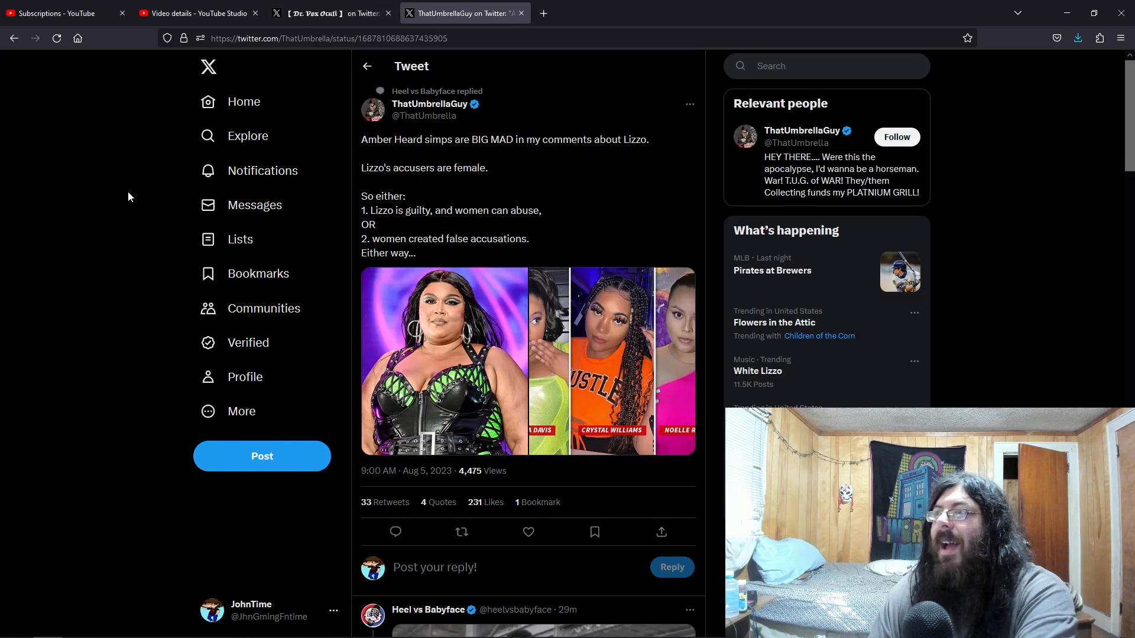
mouse_move(514, 154)
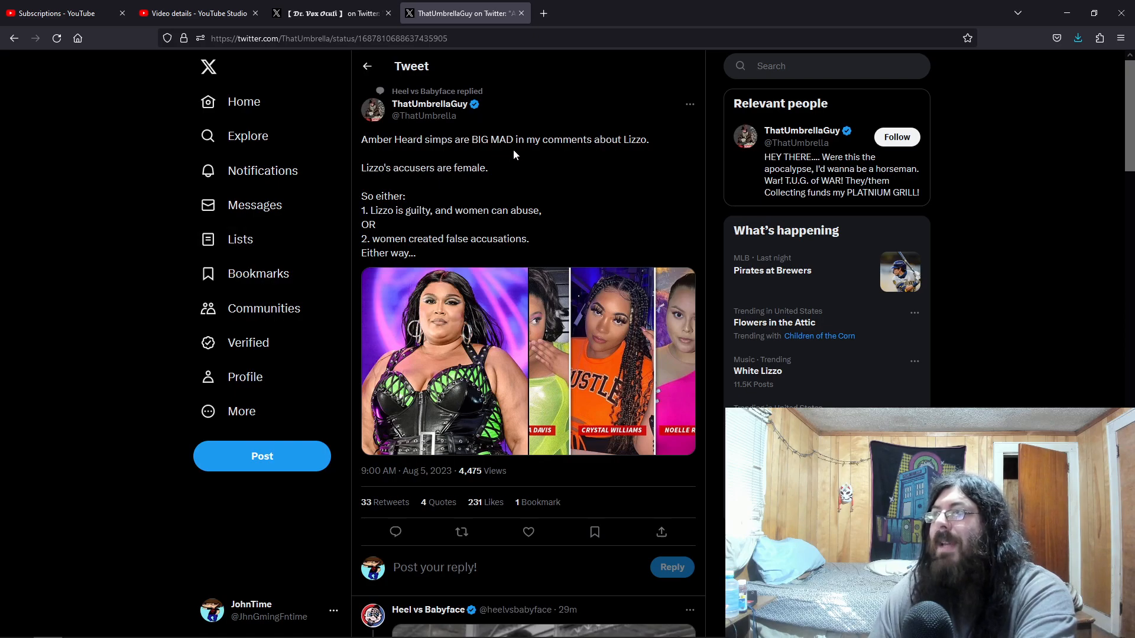
mouse_move(397, 186)
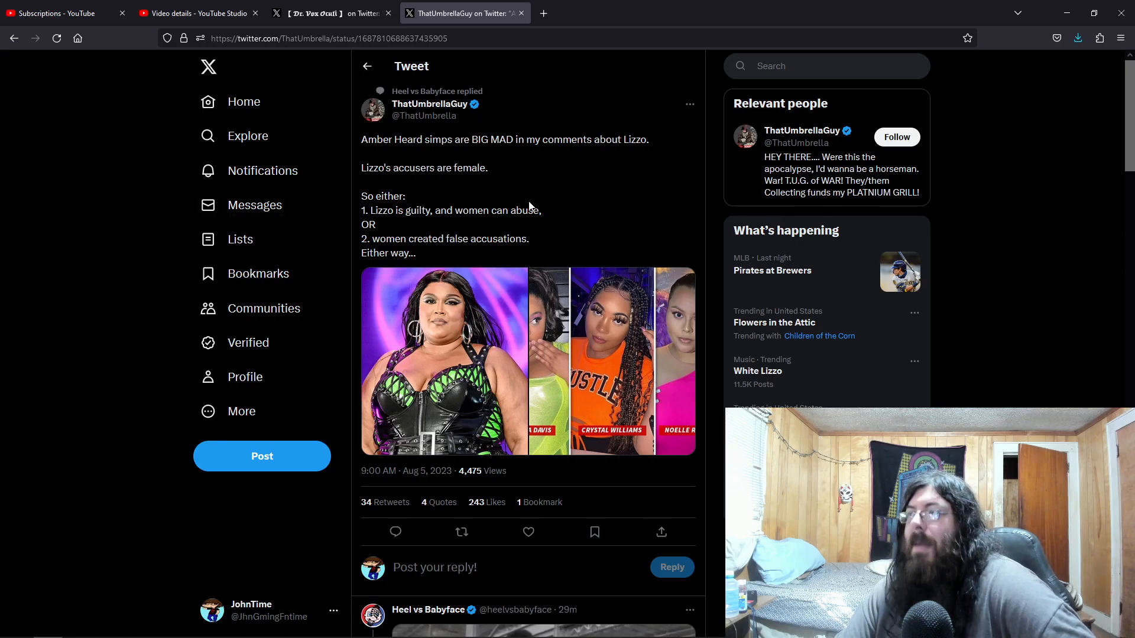
mouse_move(92, 237)
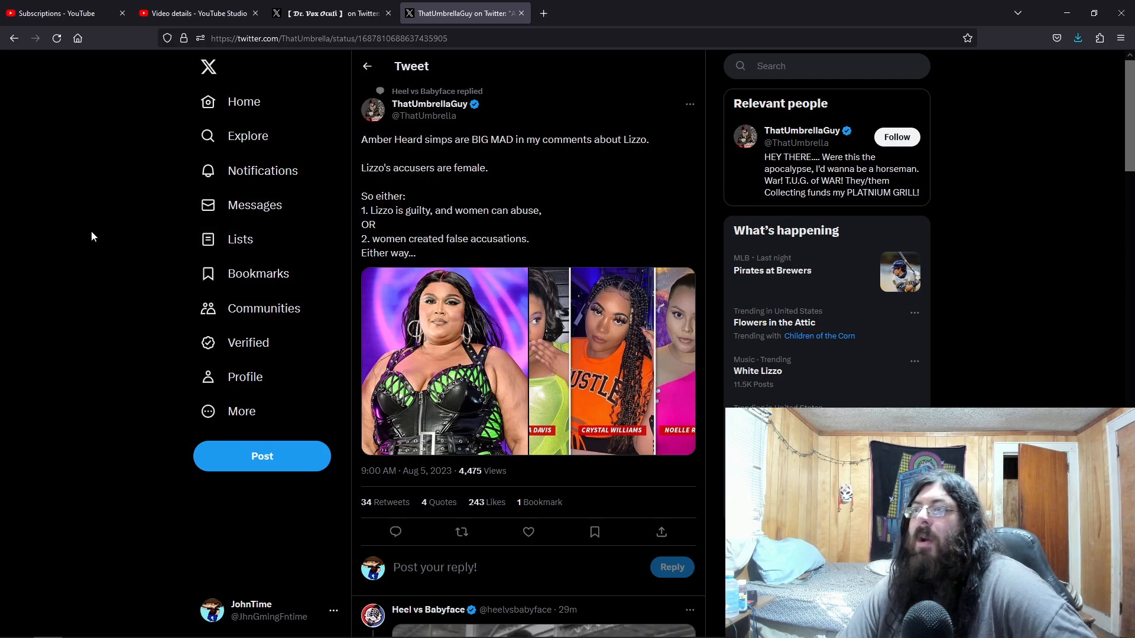
mouse_move(115, 220)
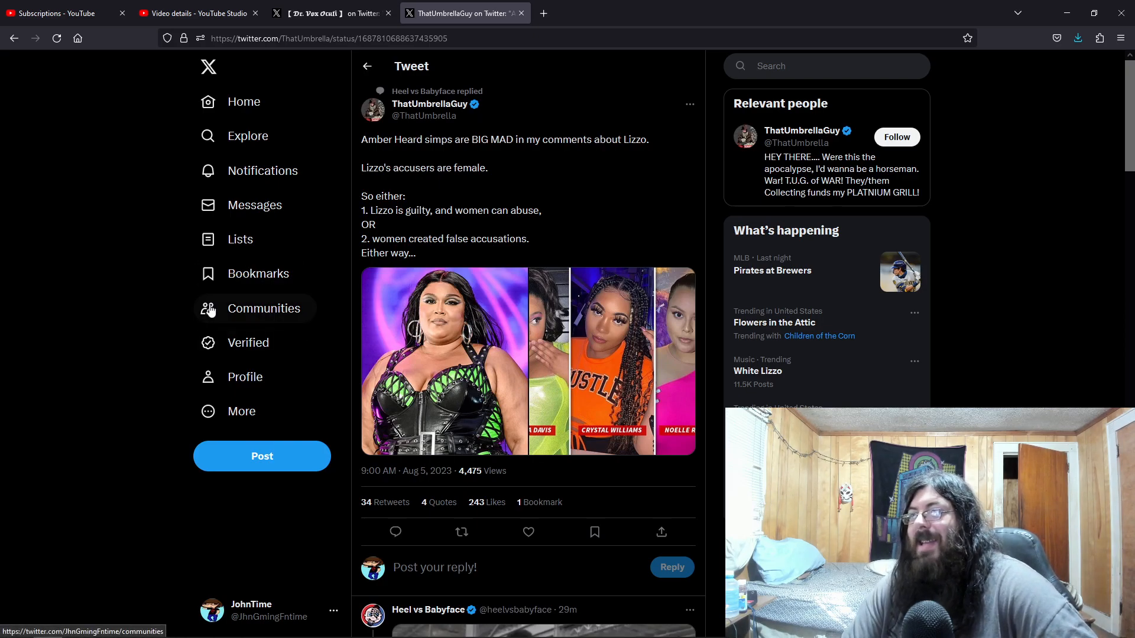
mouse_move(126, 285)
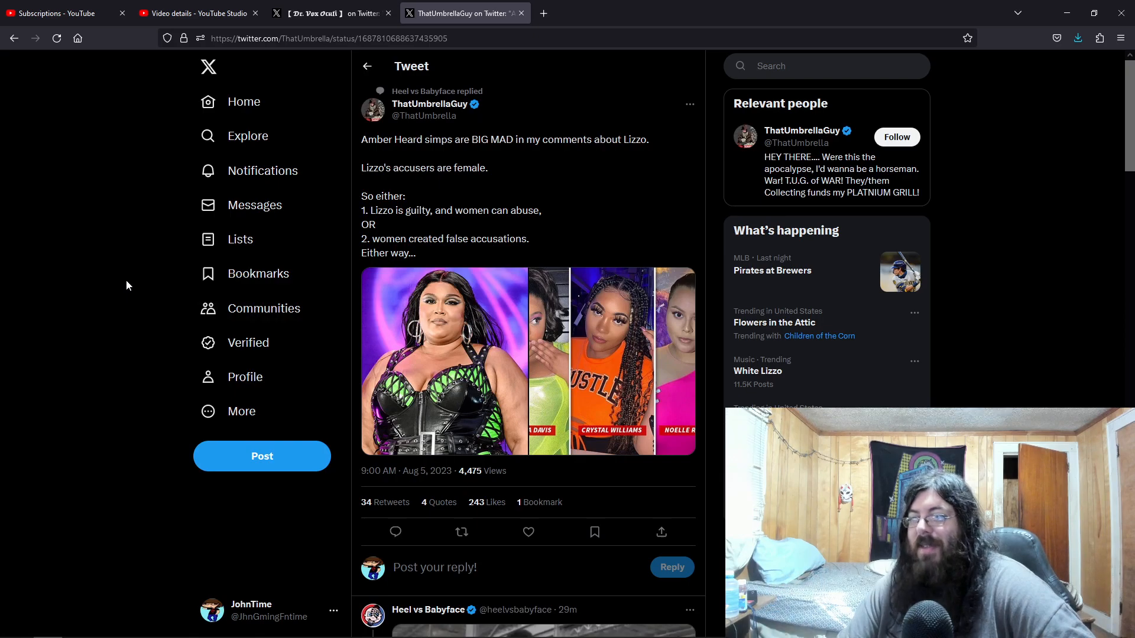
scroll("down", 3)
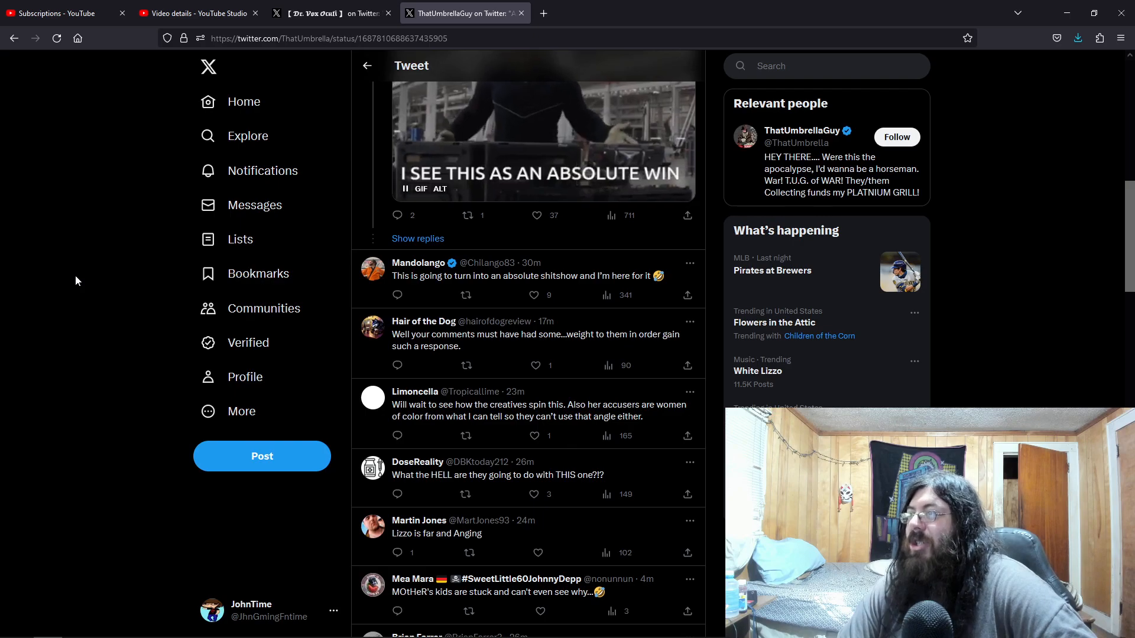
mouse_move(76, 292)
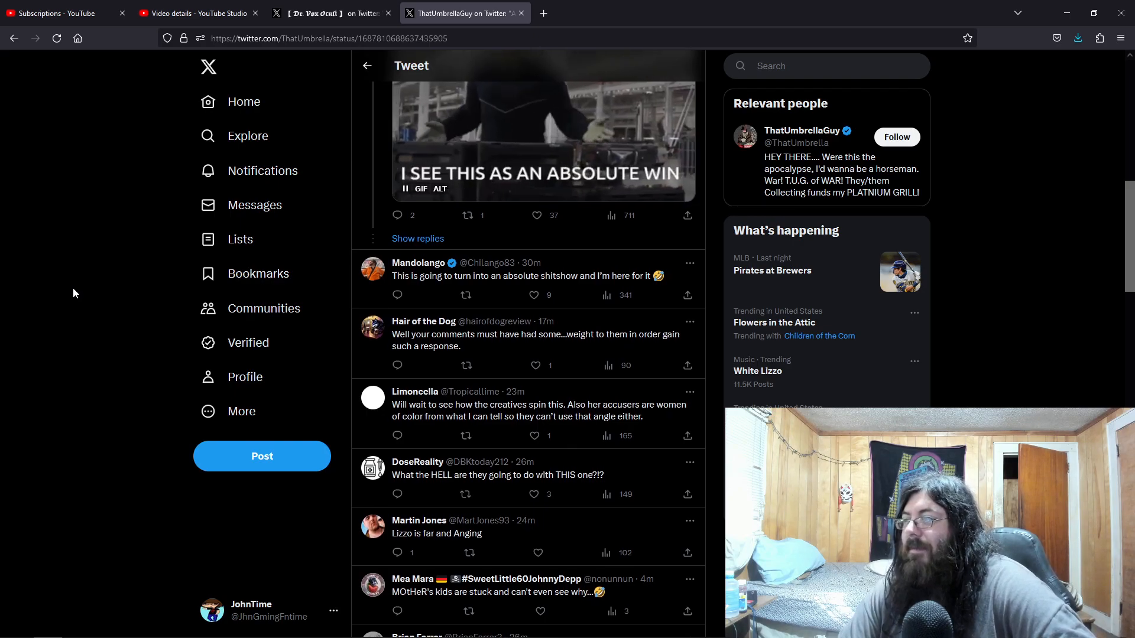
scroll("down", 3)
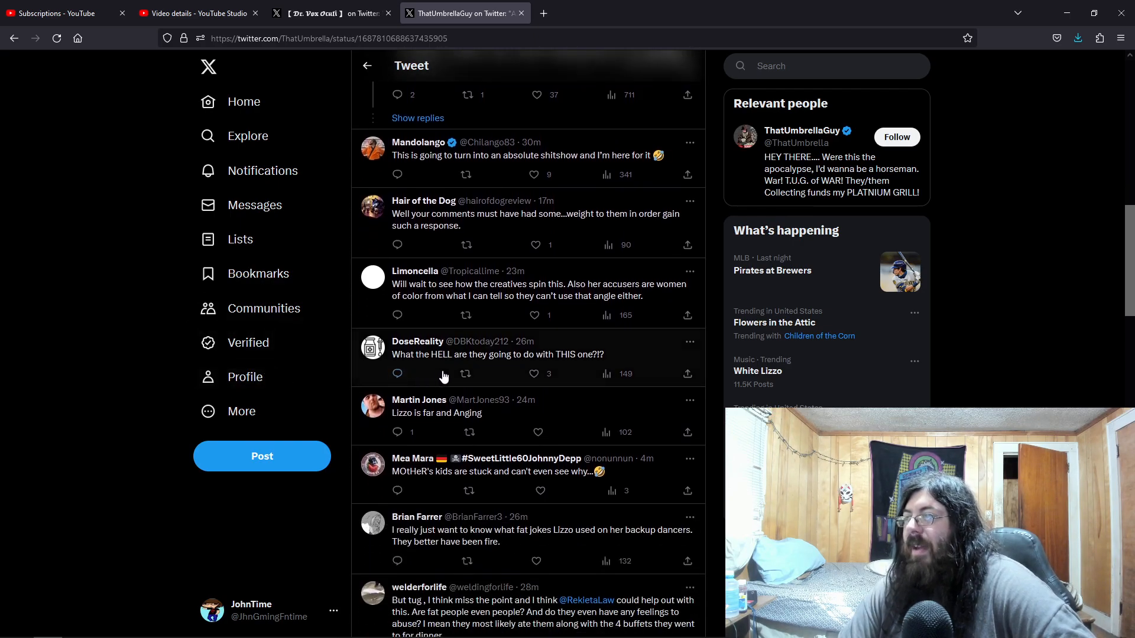
mouse_move(95, 219)
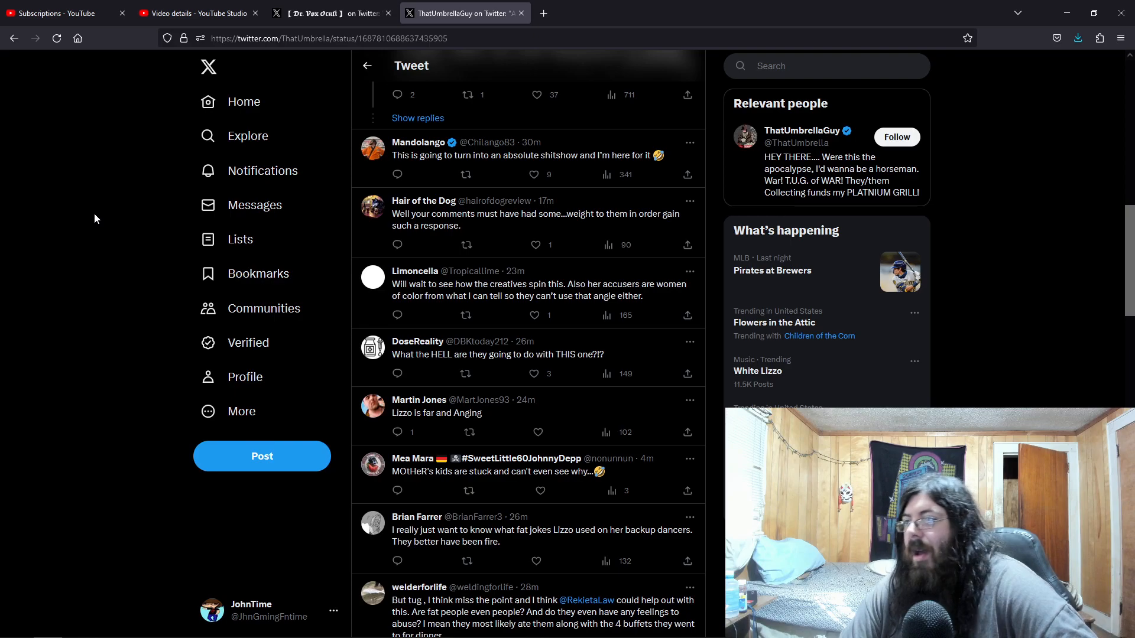
scroll("down", 3)
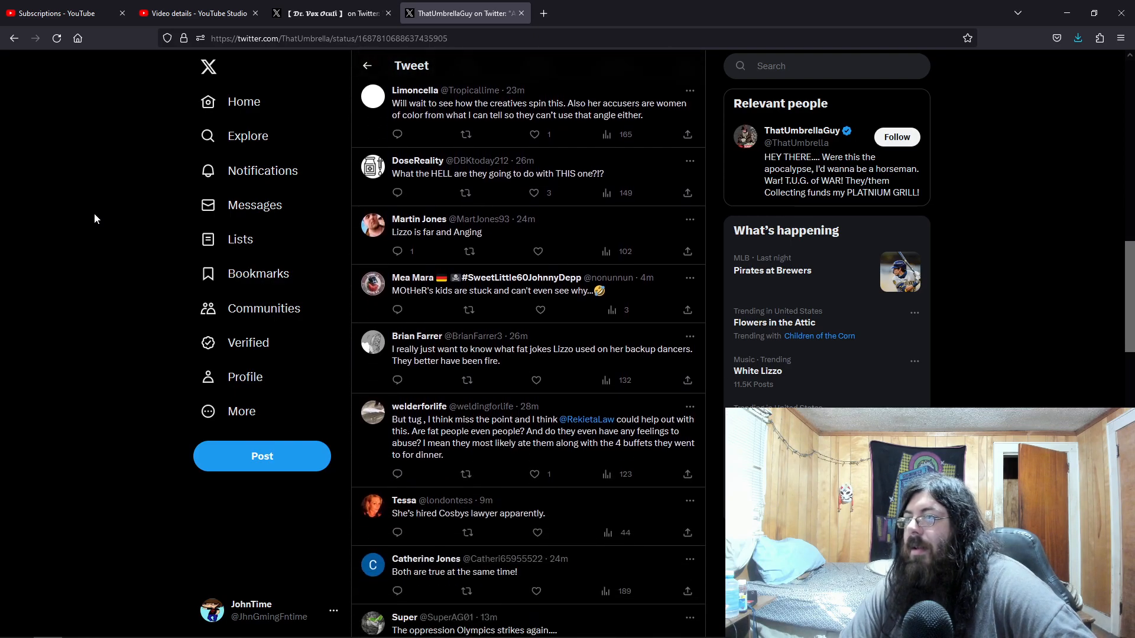
scroll("down", 3)
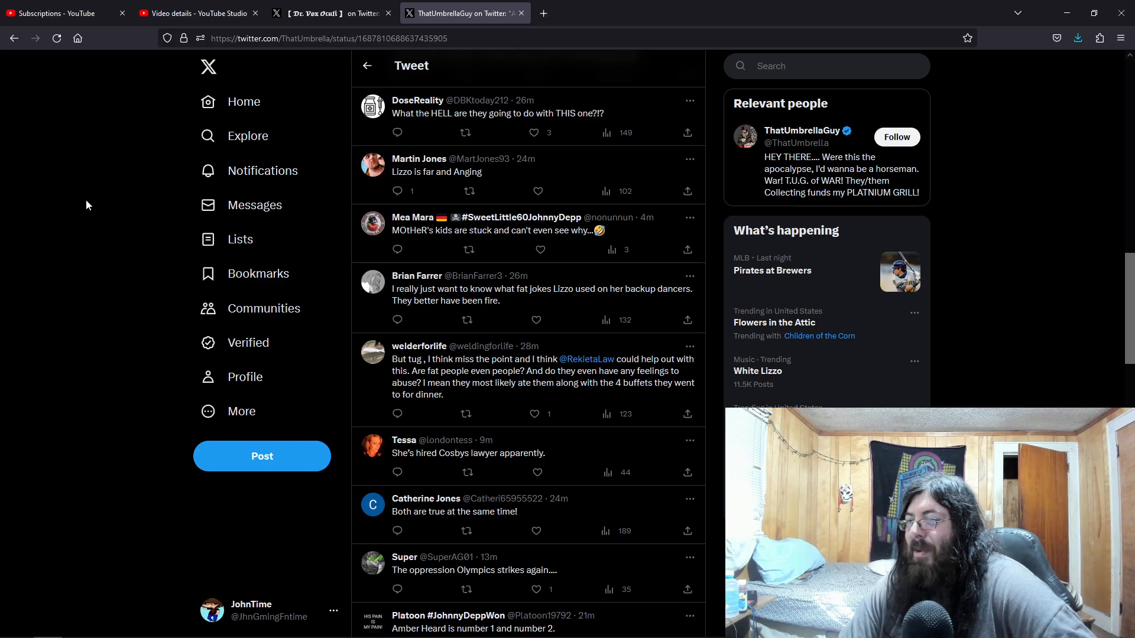
scroll("down", 3)
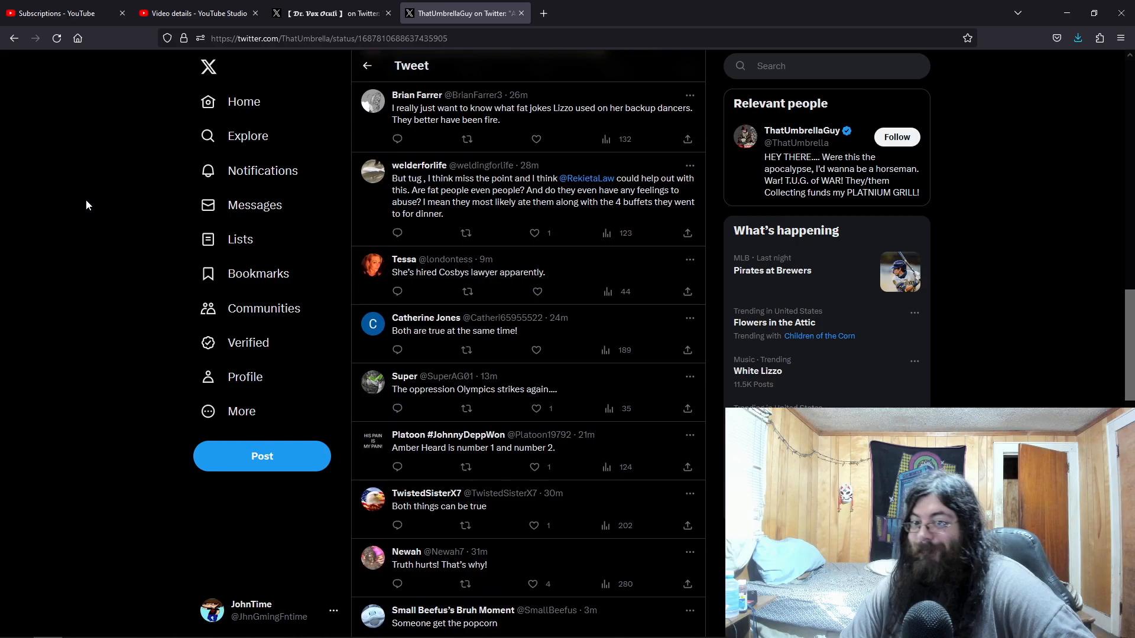
scroll("down", 3)
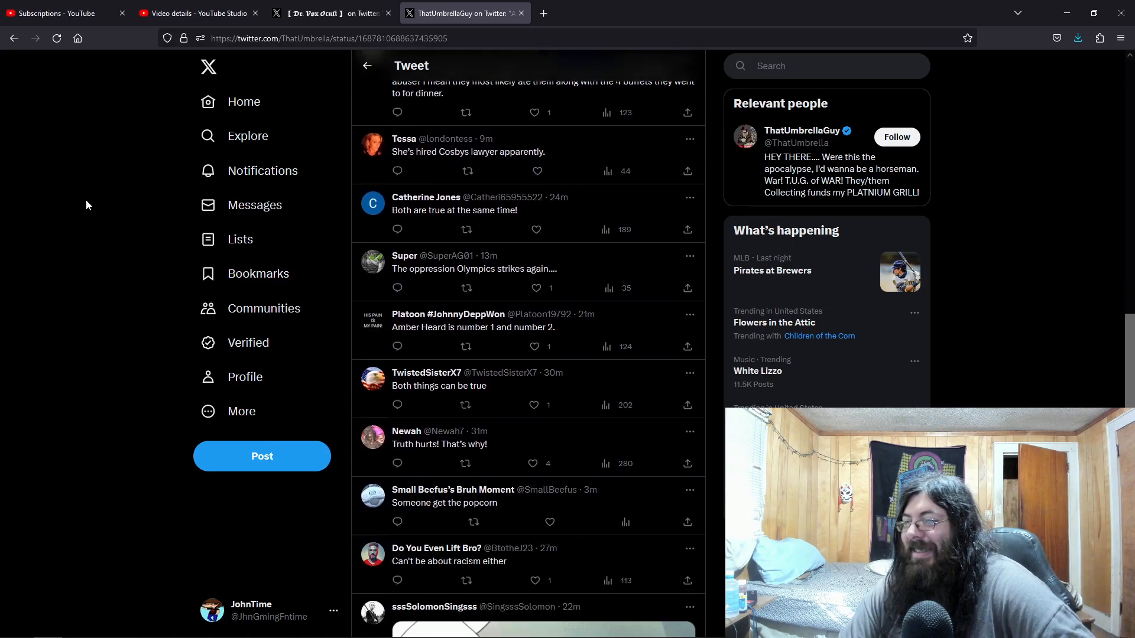
scroll("down", 3)
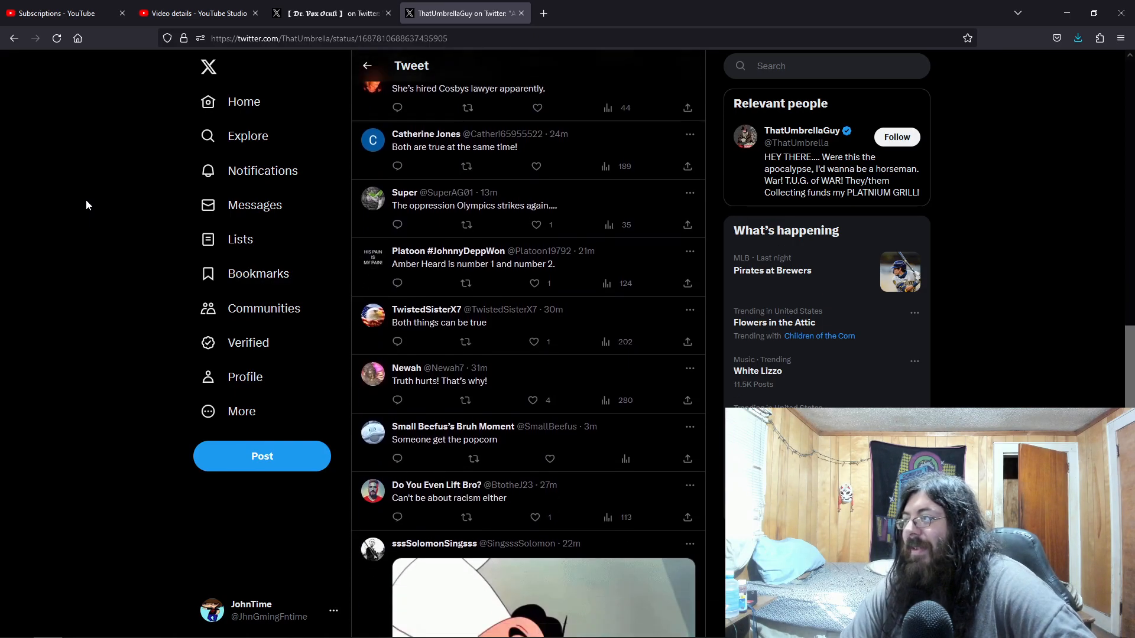
scroll("down", 3)
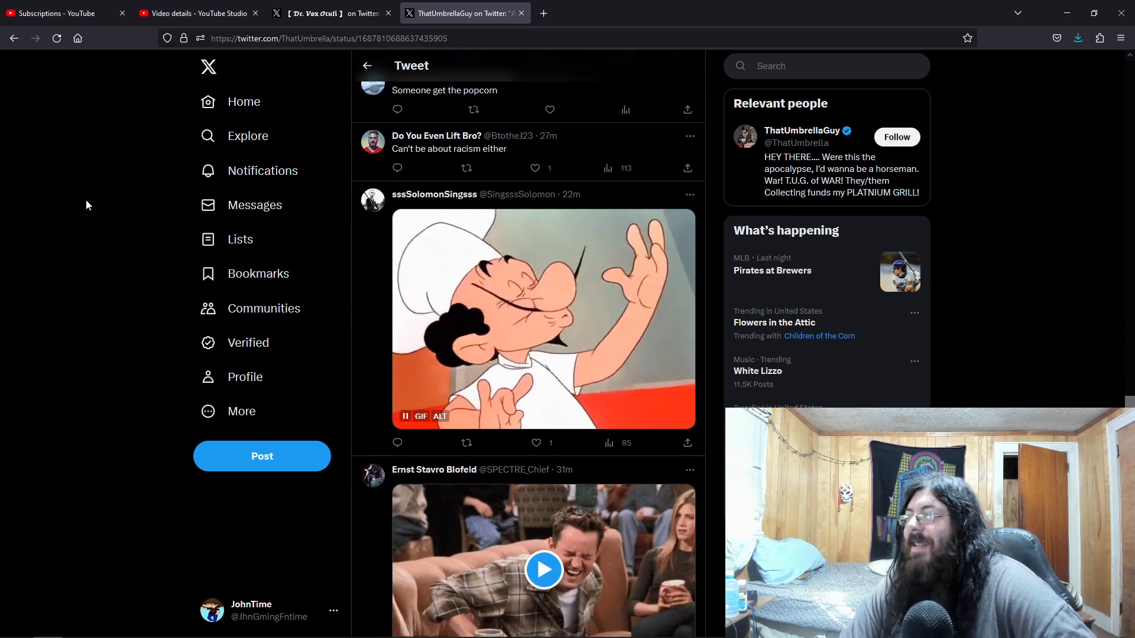
scroll("down", 3)
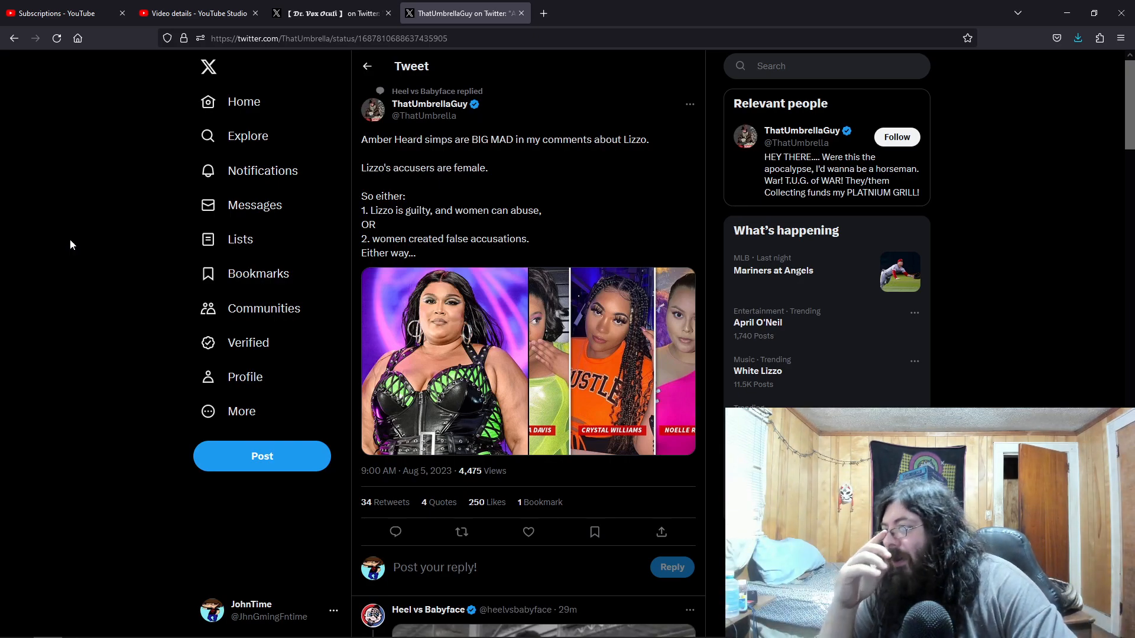
mouse_move(639, 351)
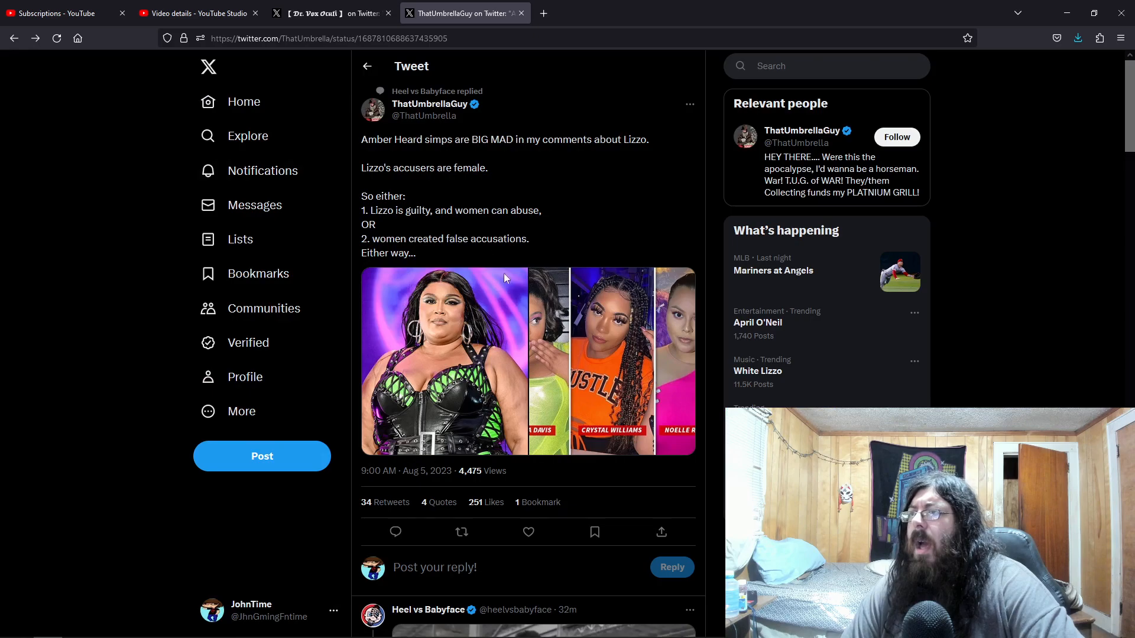
mouse_move(92, 190)
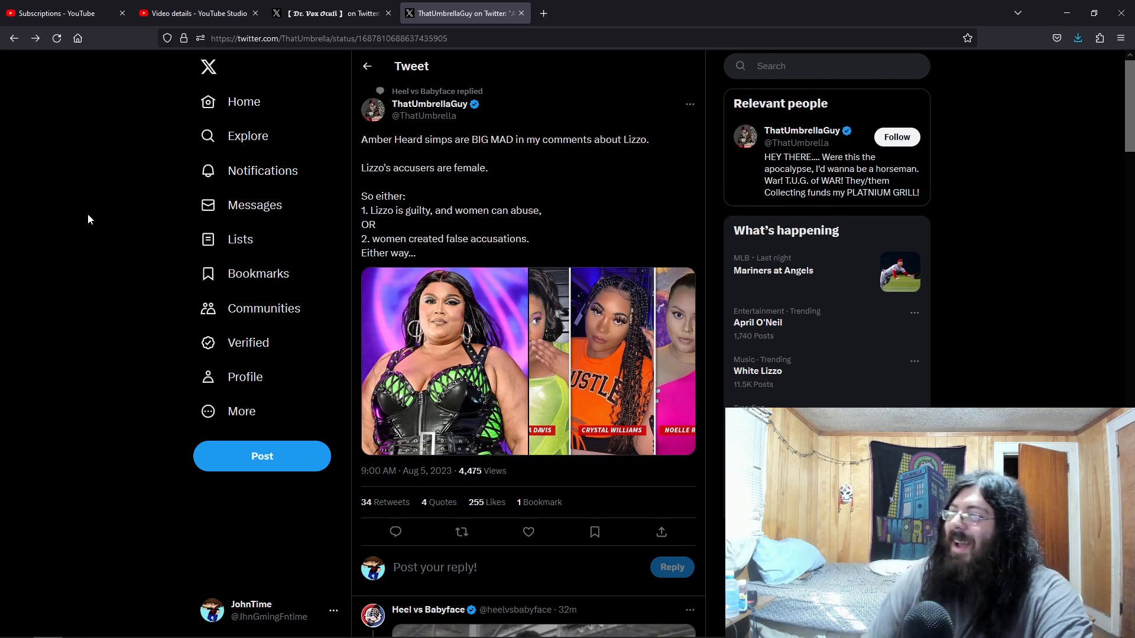
mouse_move(175, 109)
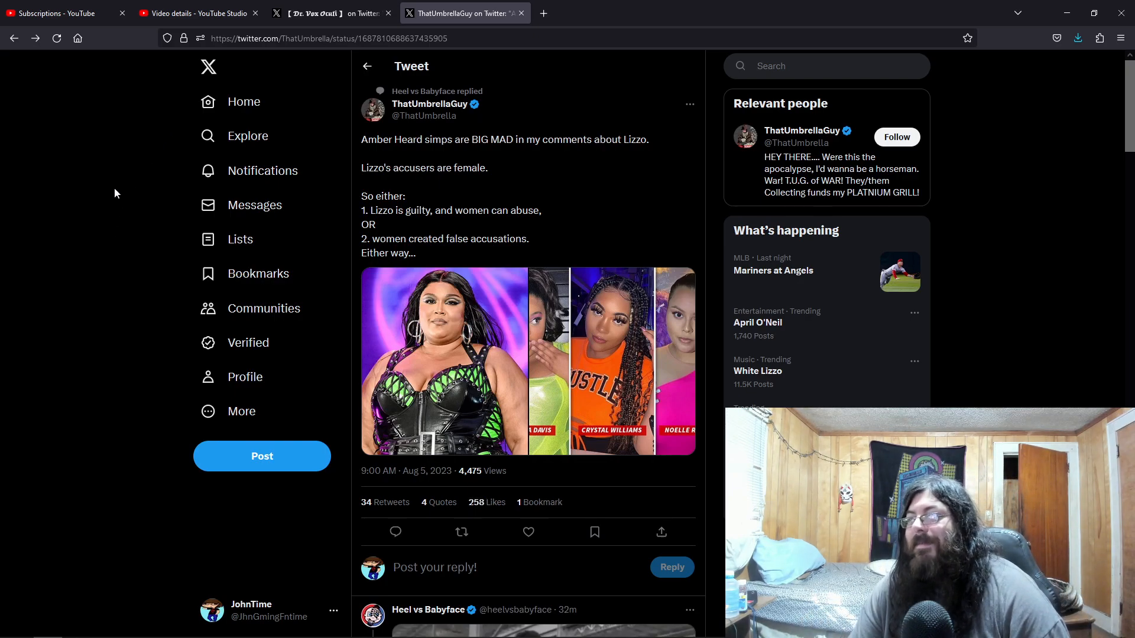
scroll("down", 3)
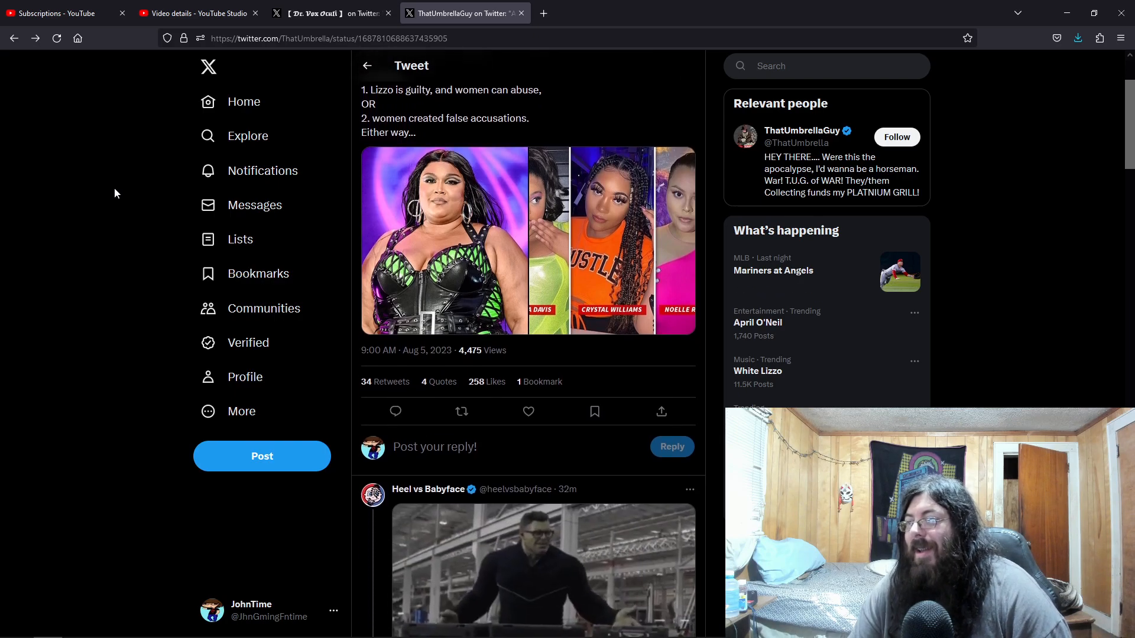
scroll("down", 3)
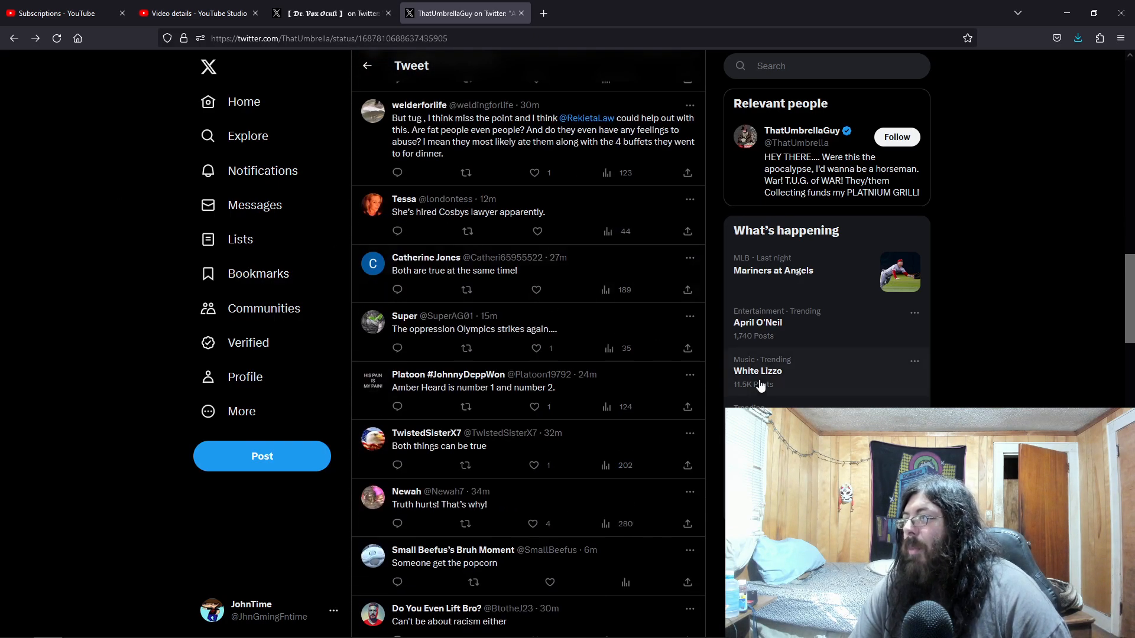
left_click(757, 370)
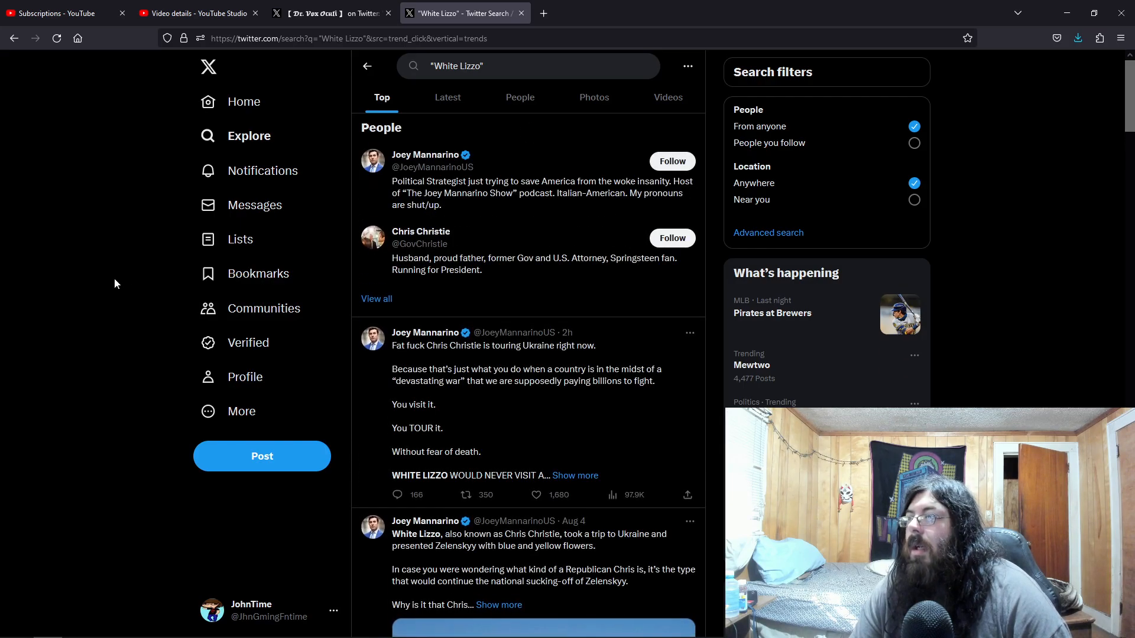
scroll("down", 3)
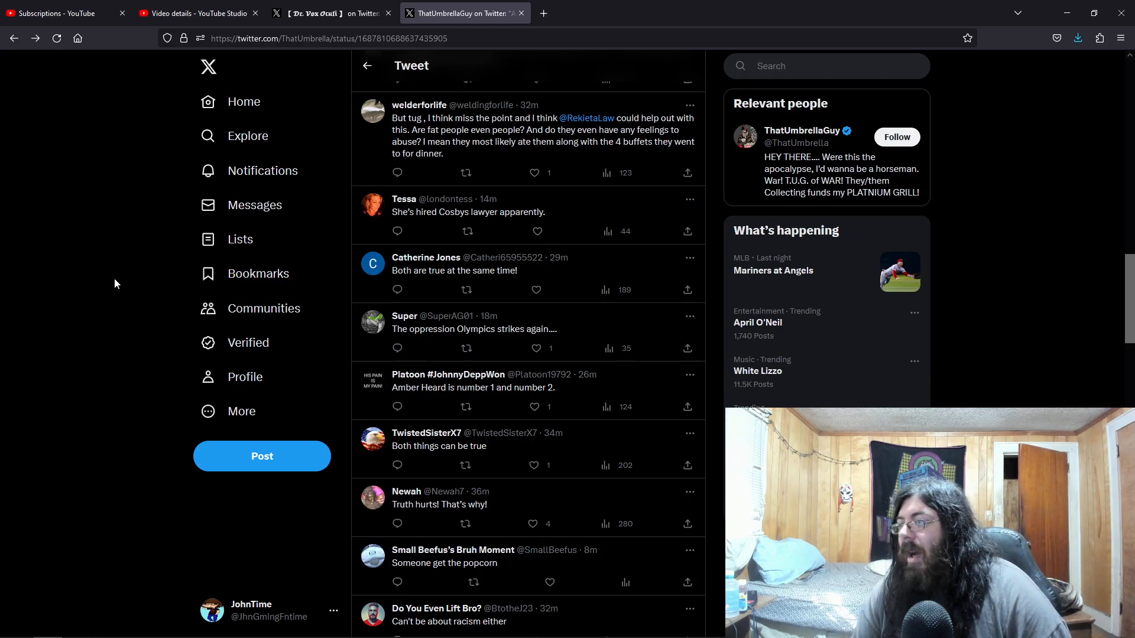
Step: Read to the bottom of the Lizzo tweet's replies and show the hidden possibly-offensive ones
scroll("down", 3)
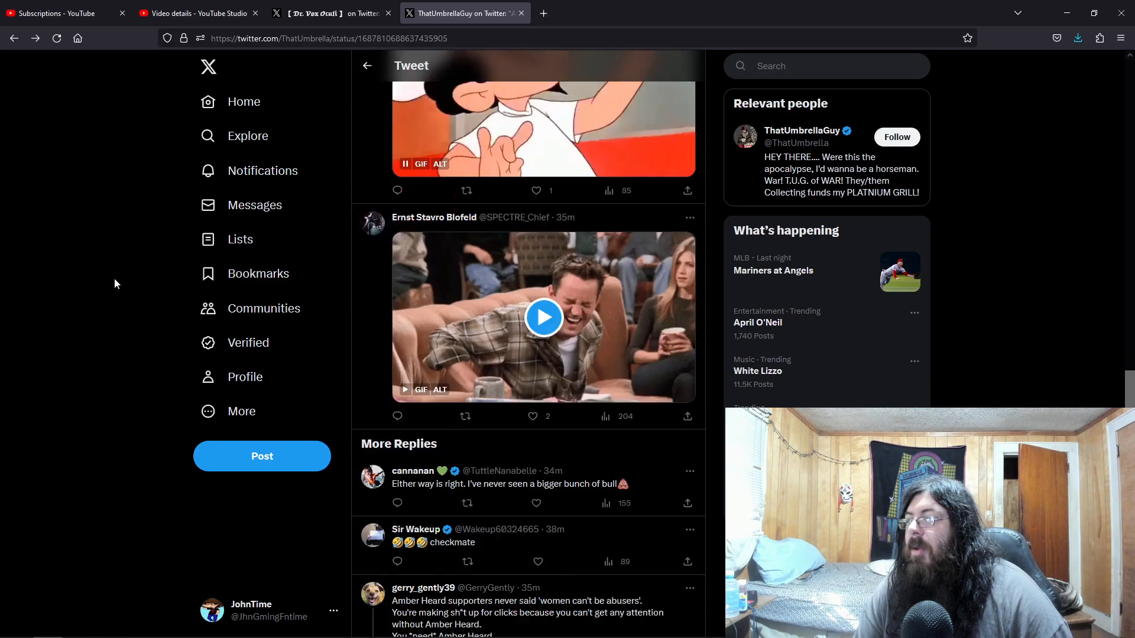
scroll("down", 3)
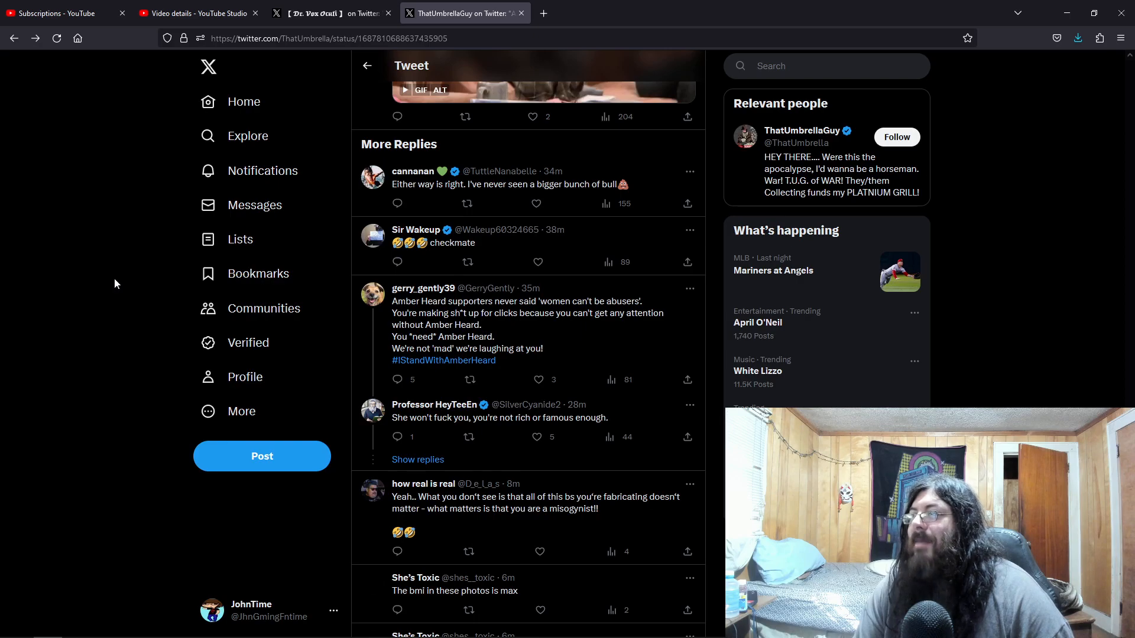
mouse_move(495, 335)
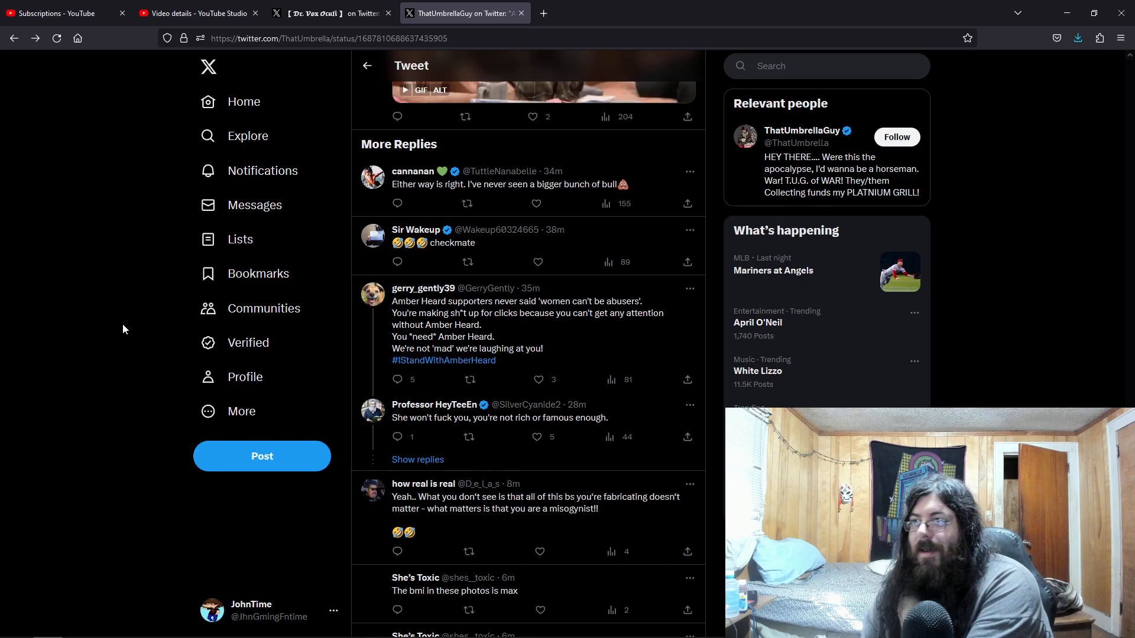
mouse_move(114, 325)
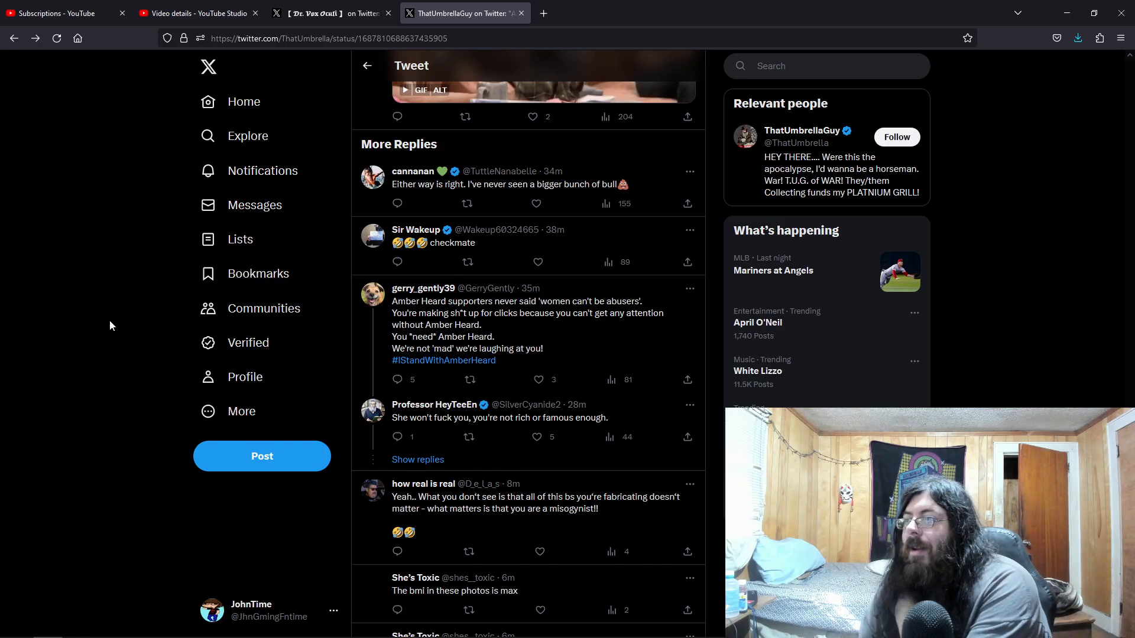
mouse_move(507, 443)
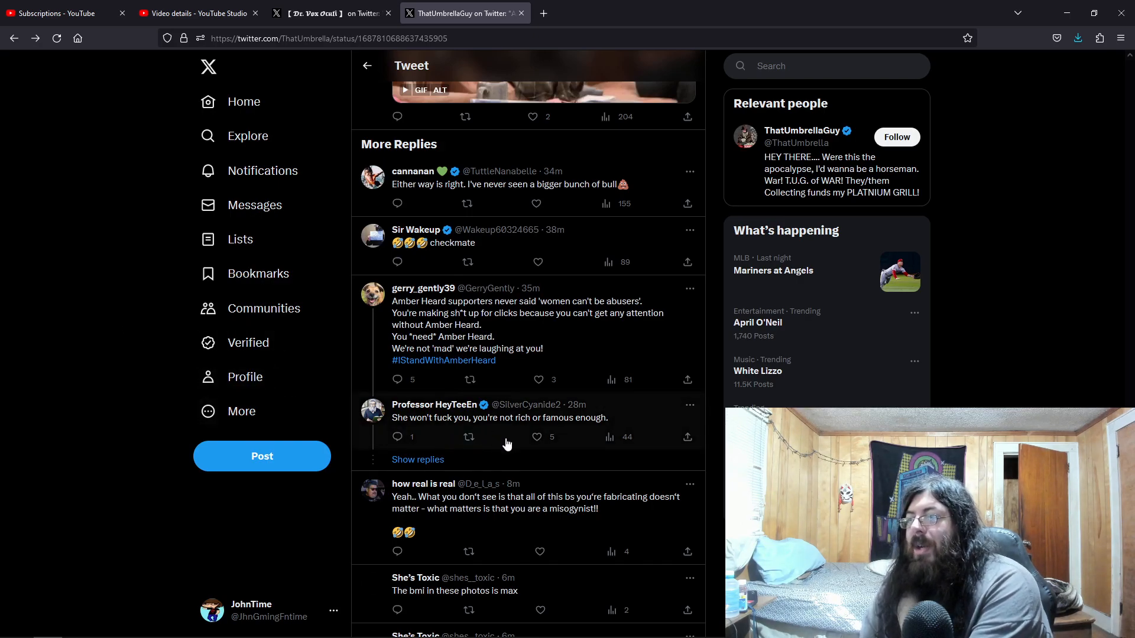
mouse_move(79, 318)
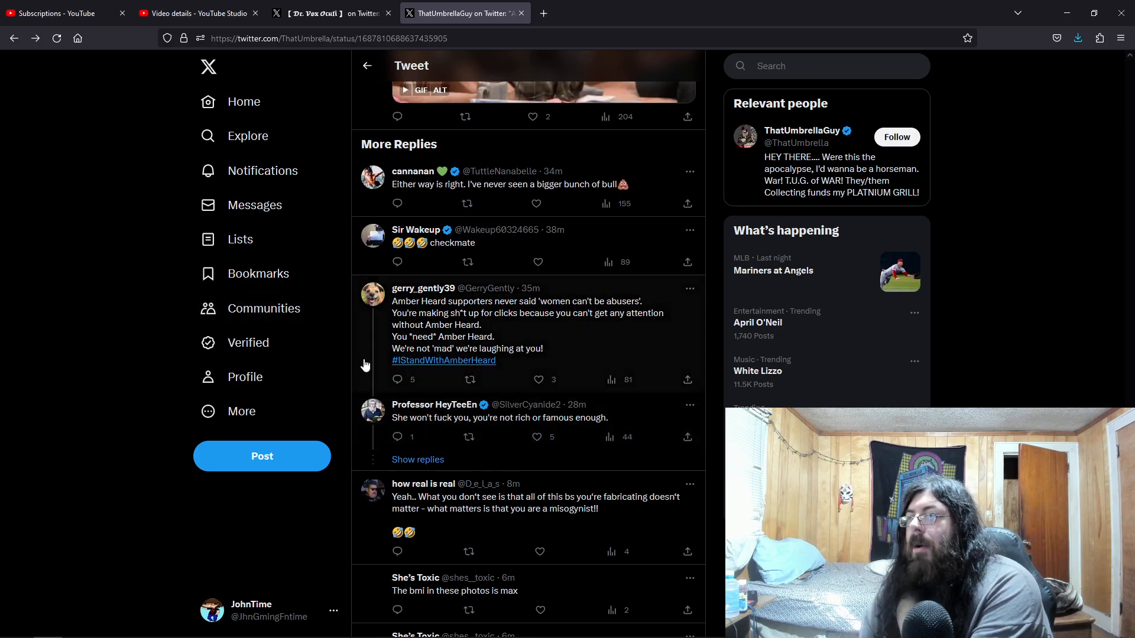
scroll("down", 3)
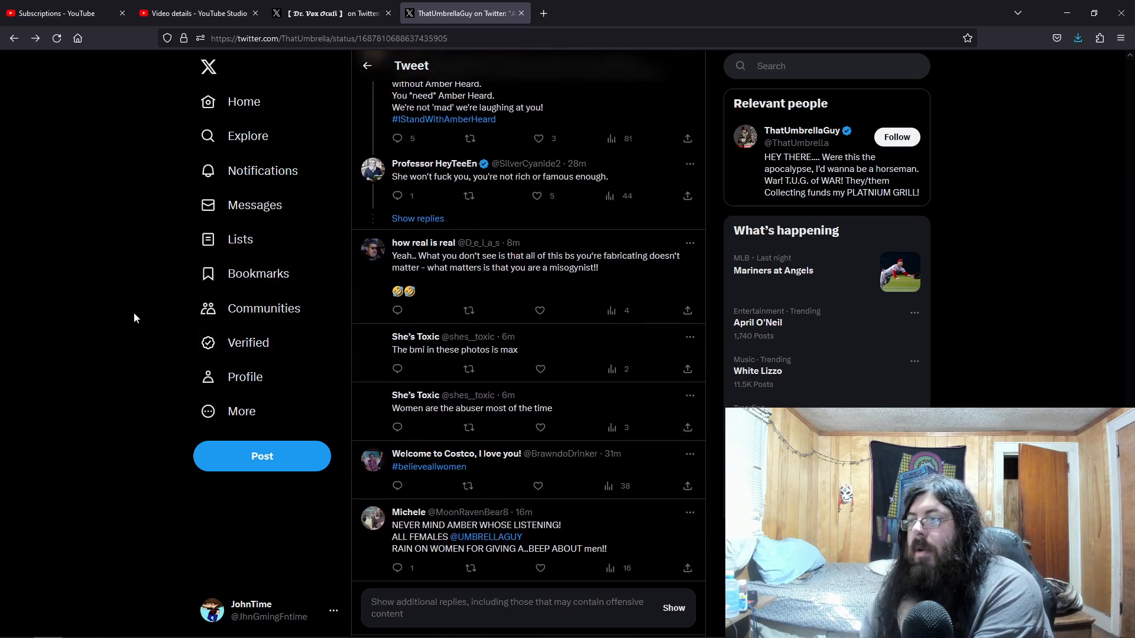
scroll("down", 3)
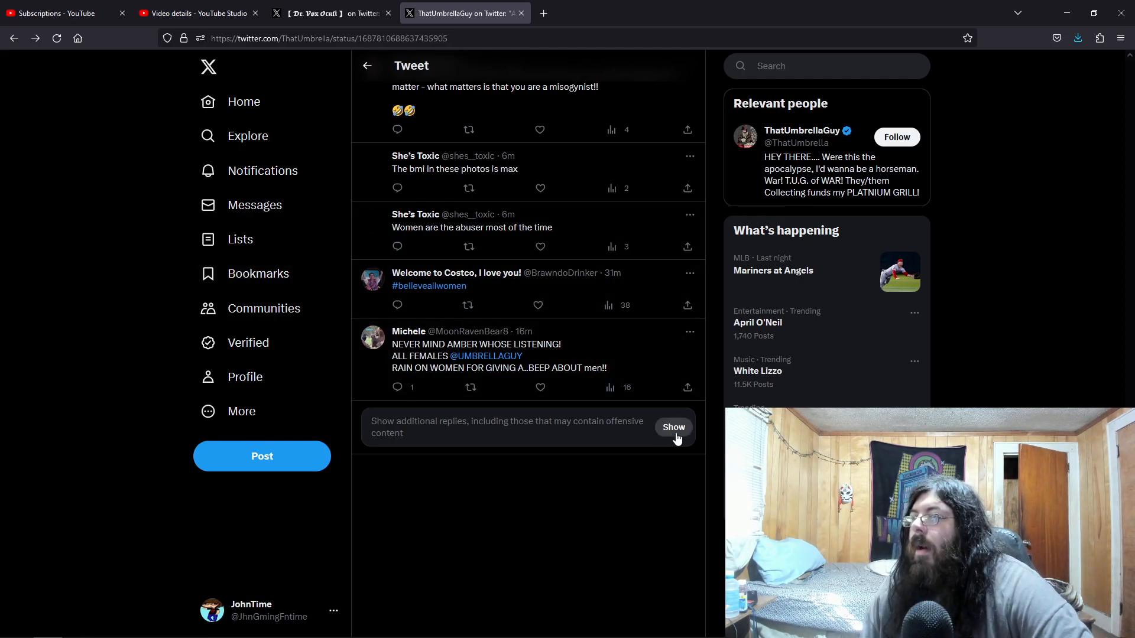
left_click(673, 427)
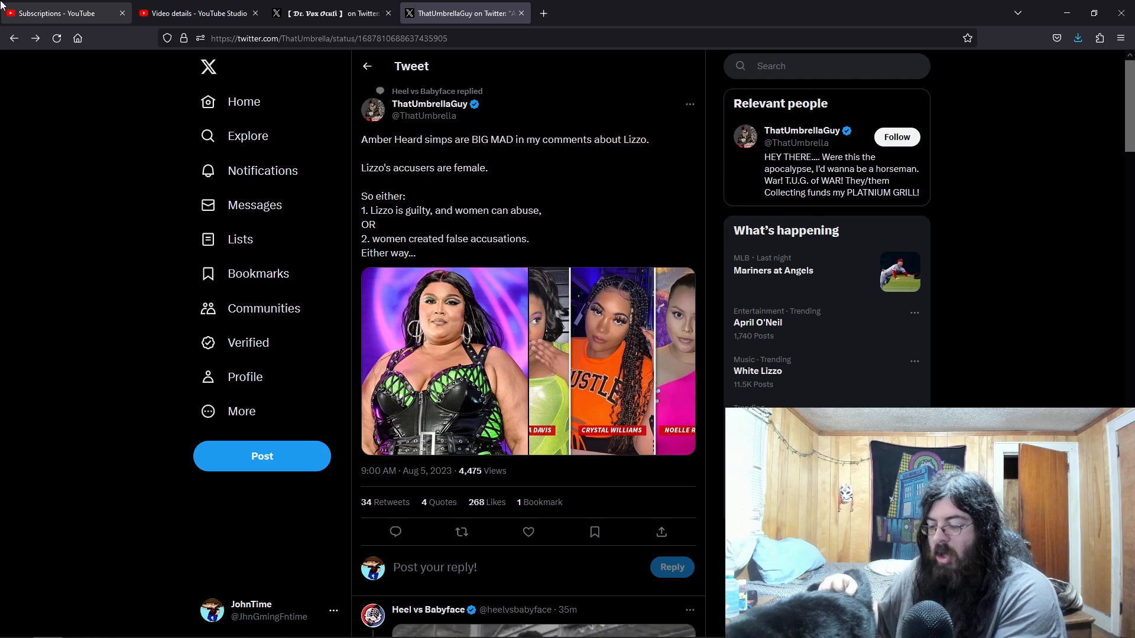
mouse_move(55, 13)
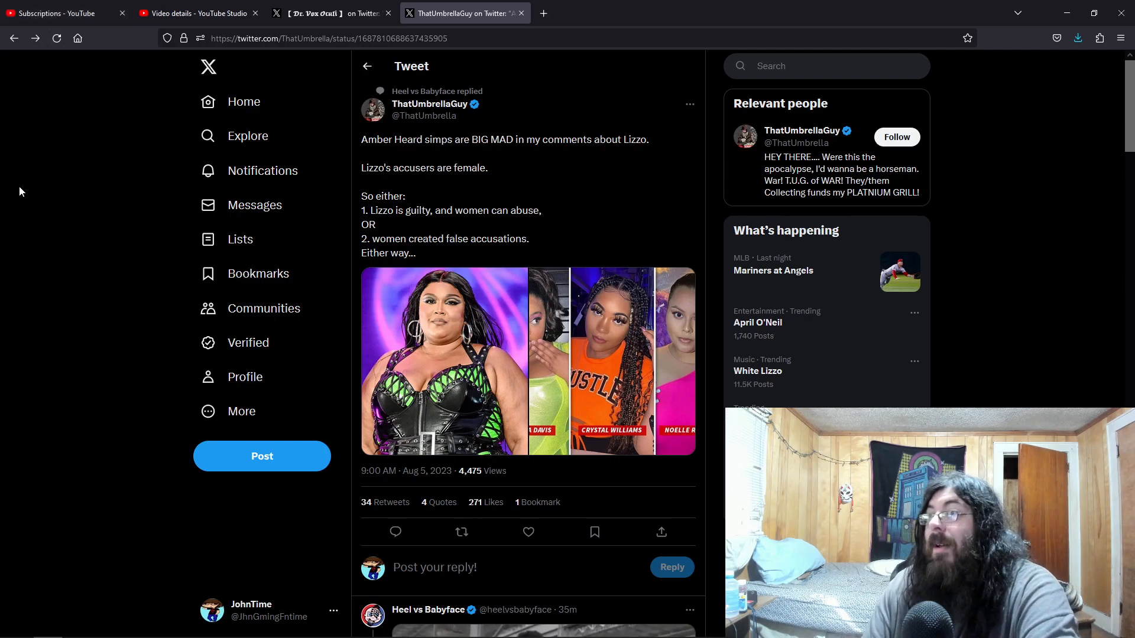
mouse_move(542, 395)
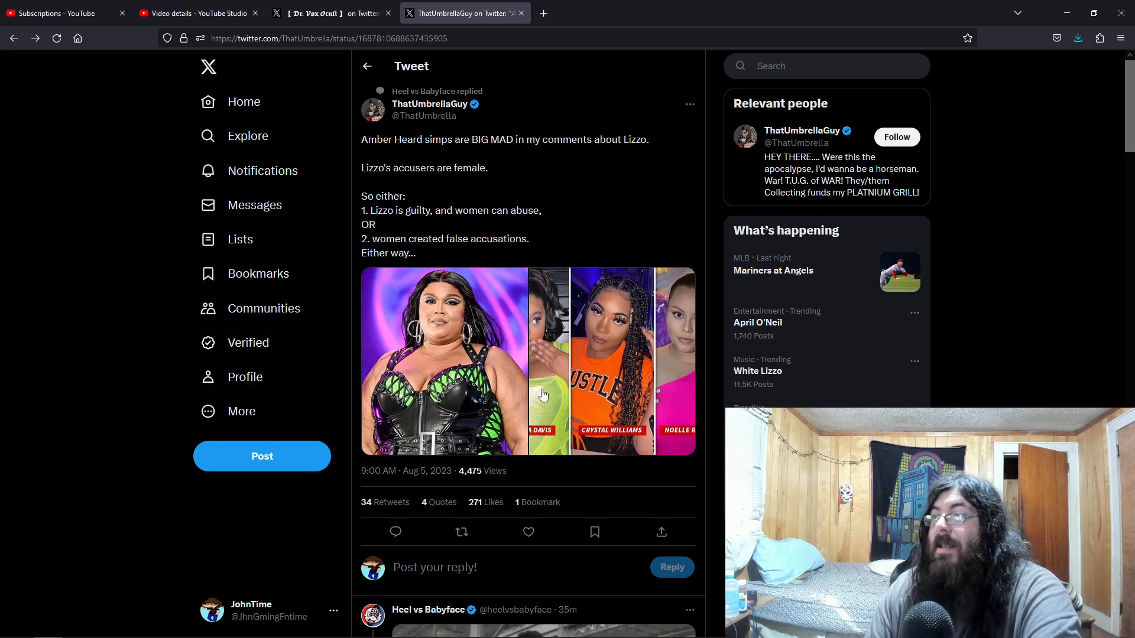
mouse_move(70, 265)
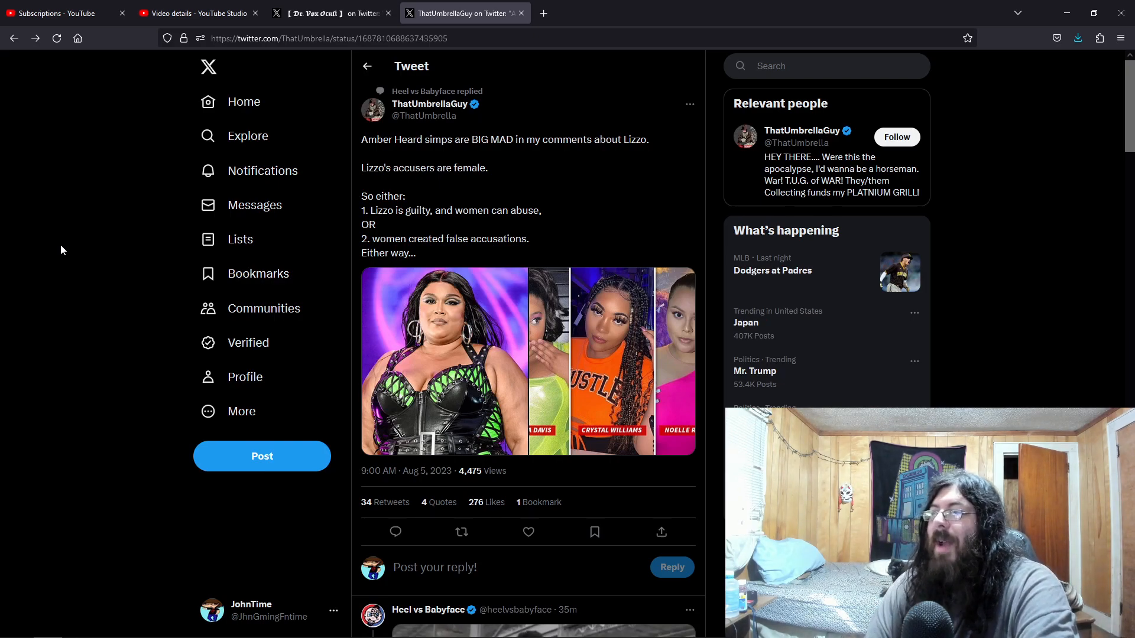
mouse_move(263, 298)
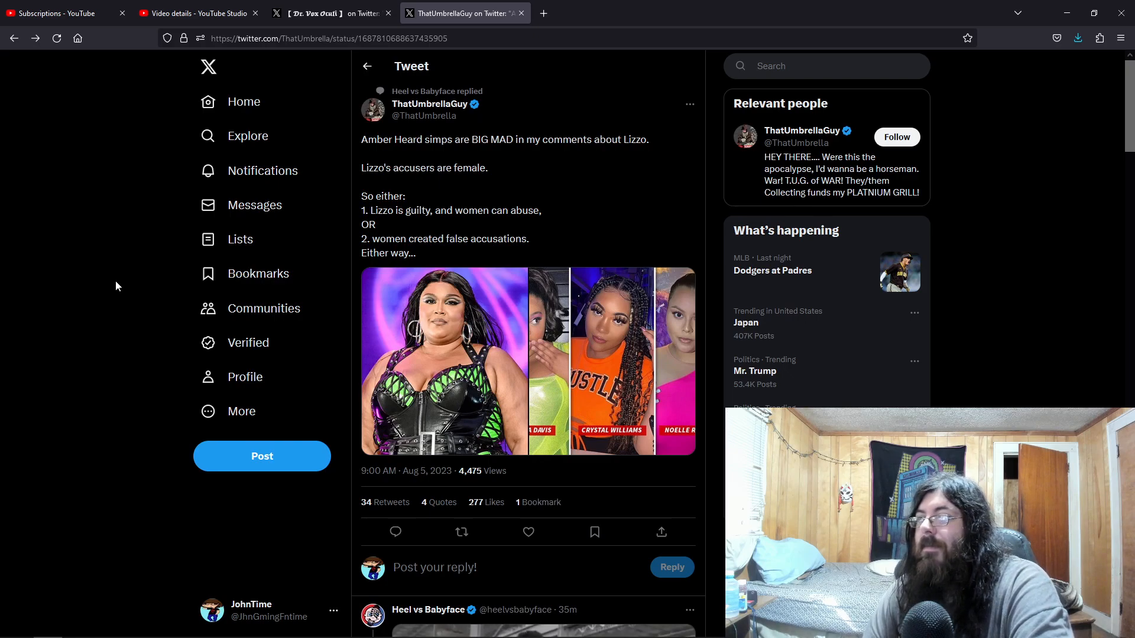
Step: Scroll down through the replies under the 'absolute win' GIF reply thread
scroll("down", 3)
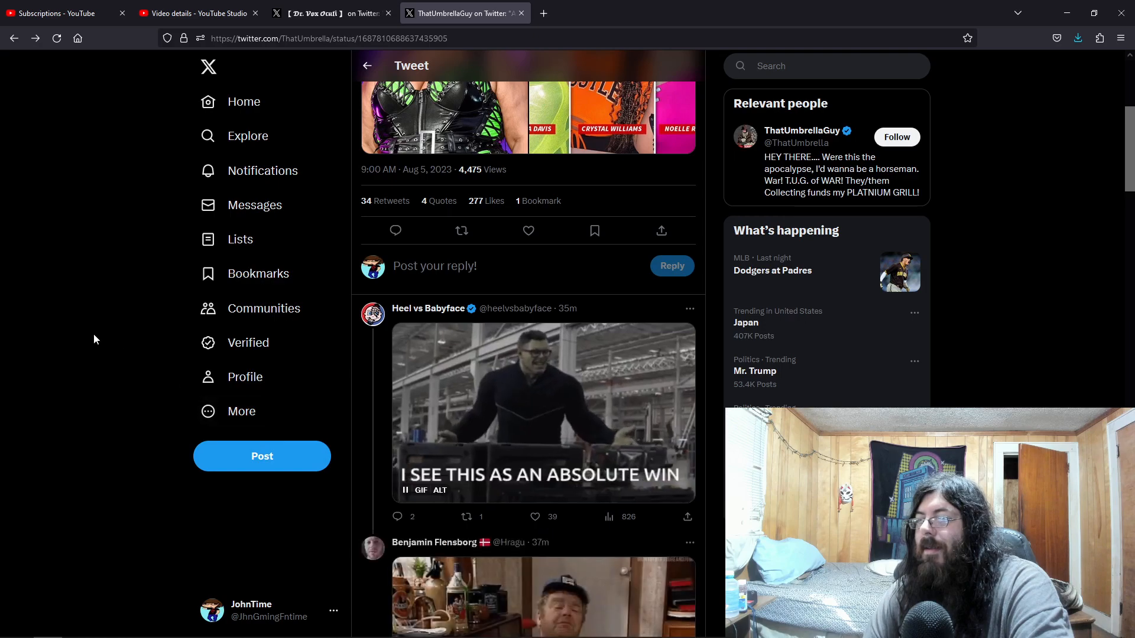
scroll("down", 3)
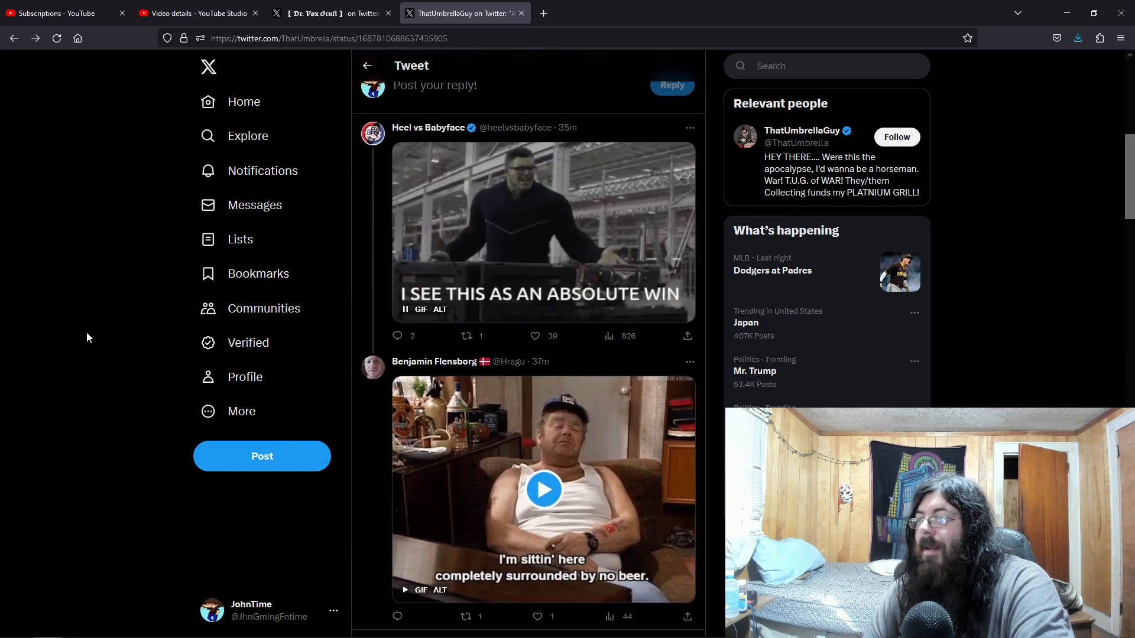
scroll("down", 3)
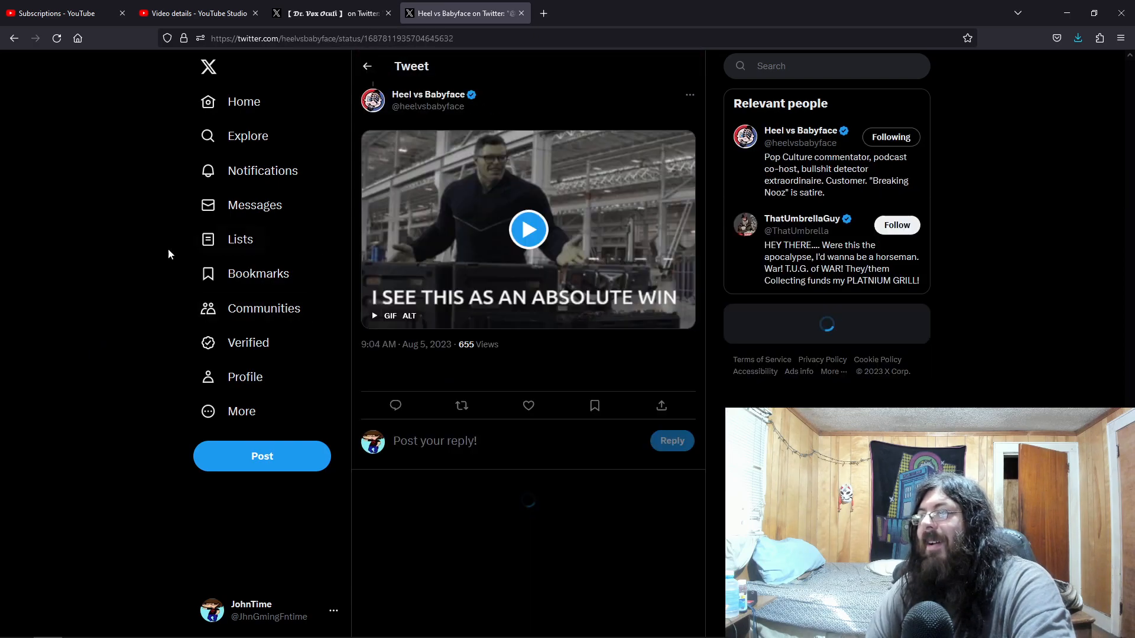
scroll("down", 3)
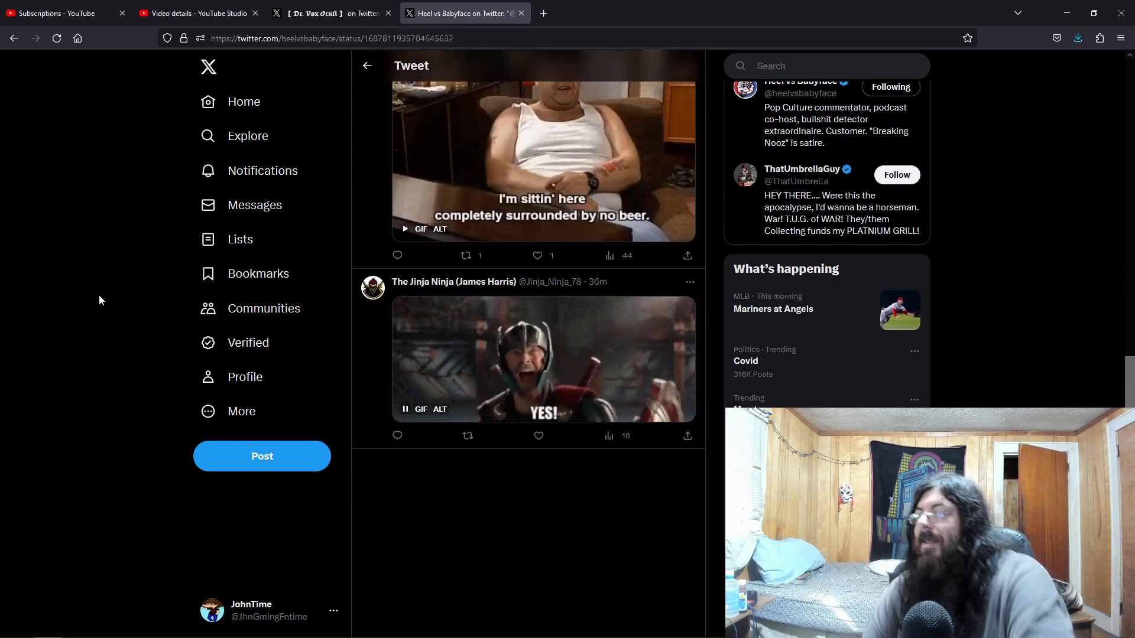